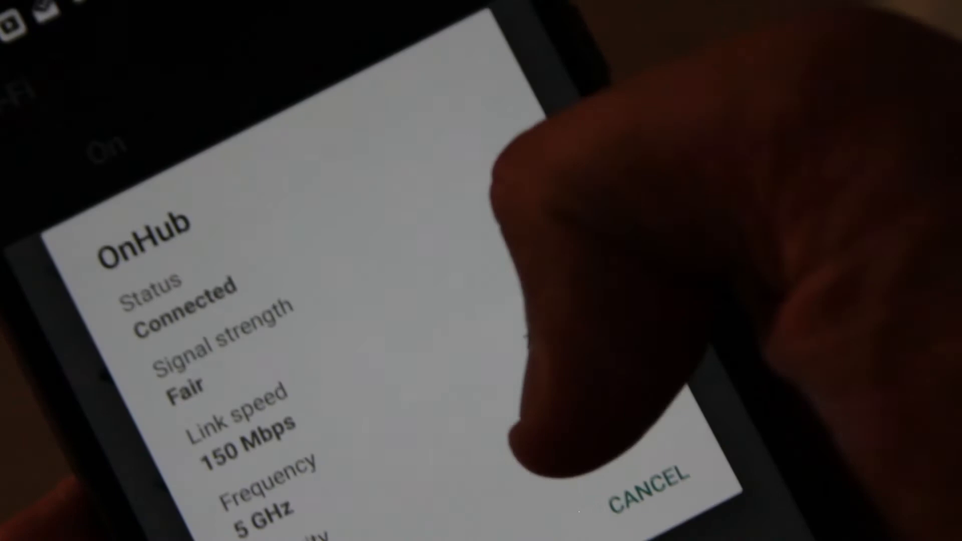
- Search the Play Store for 'tether', launch TP-Link Tether, and select the Archer C20 router
text(t)
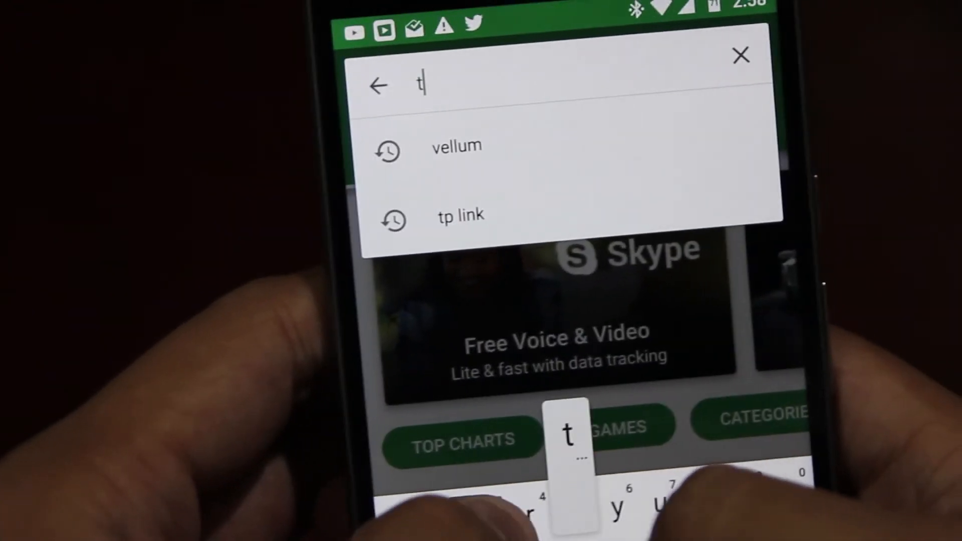
text(ether)
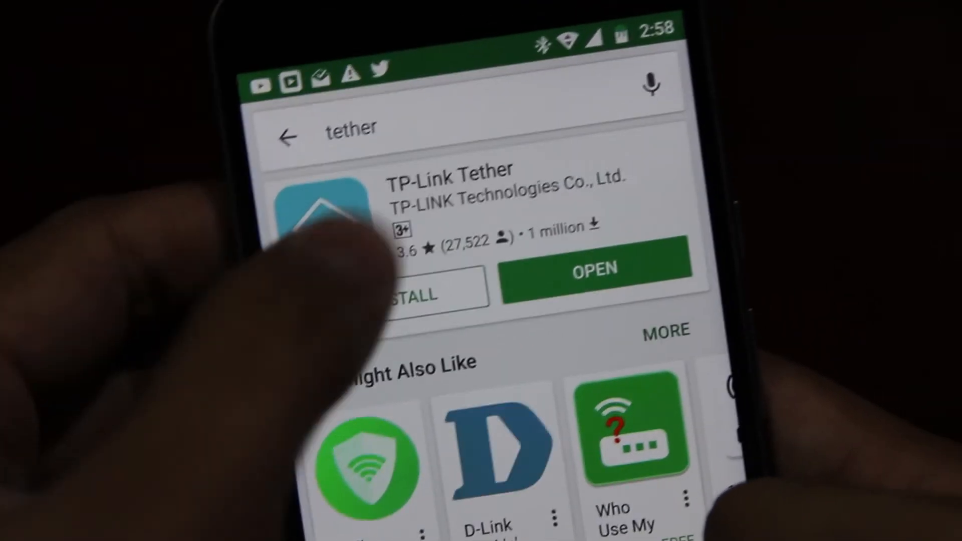
click(592, 270)
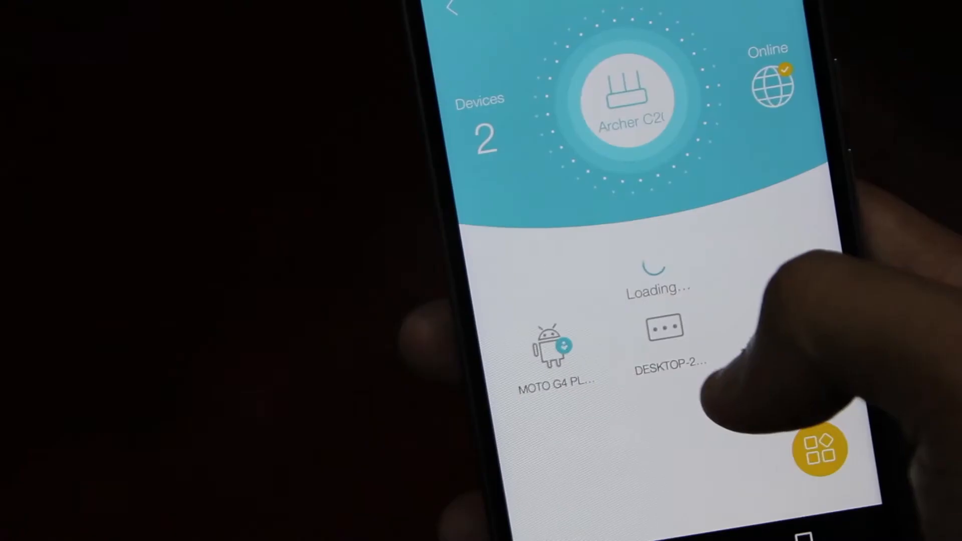
click(626, 98)
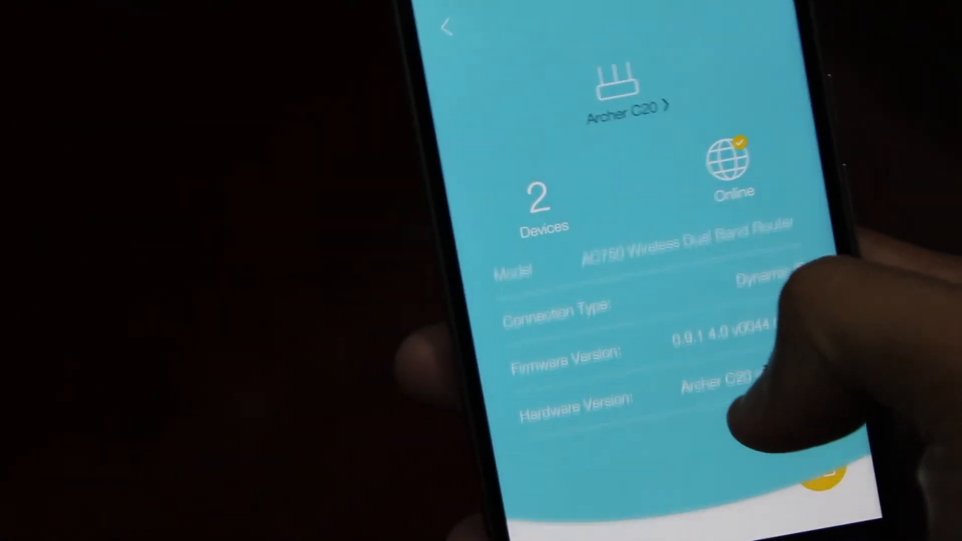